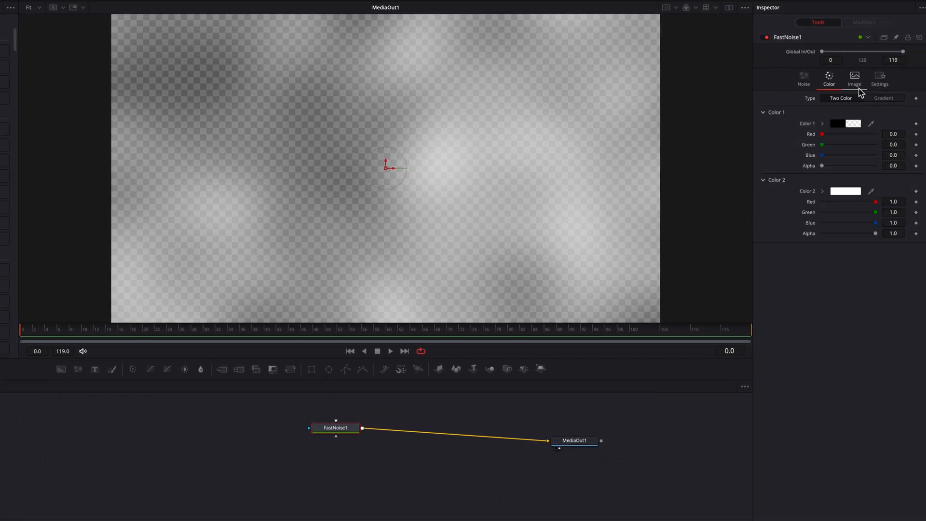
- Shade FastNoise1 with a linear gradient instead of two colours
click(884, 98)
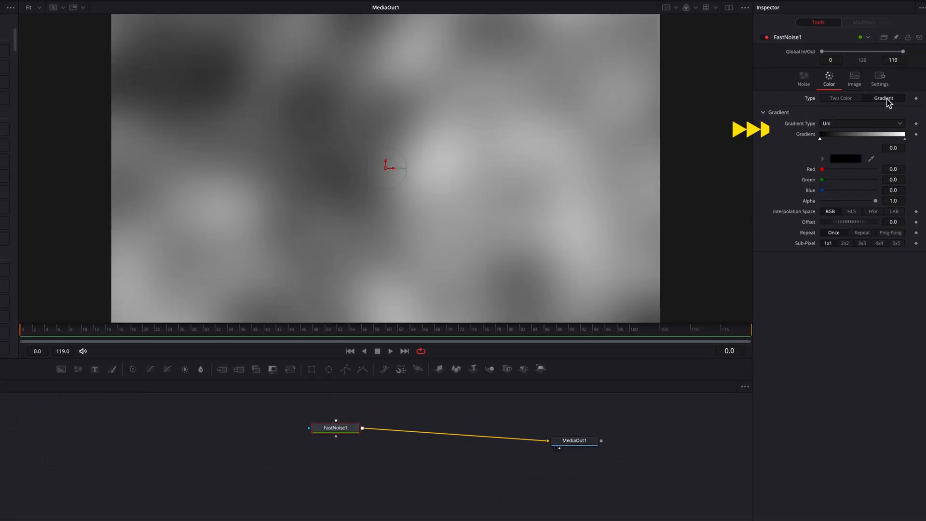
click(861, 123)
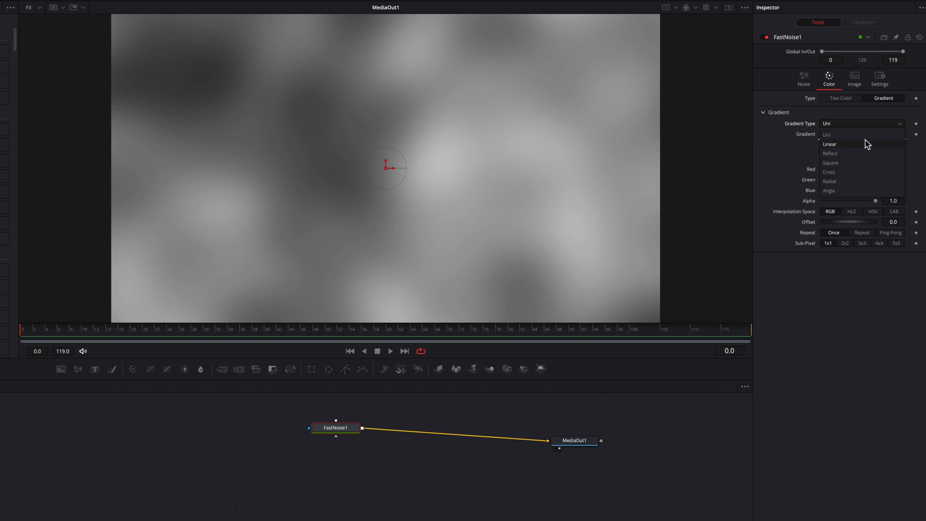
click(830, 143)
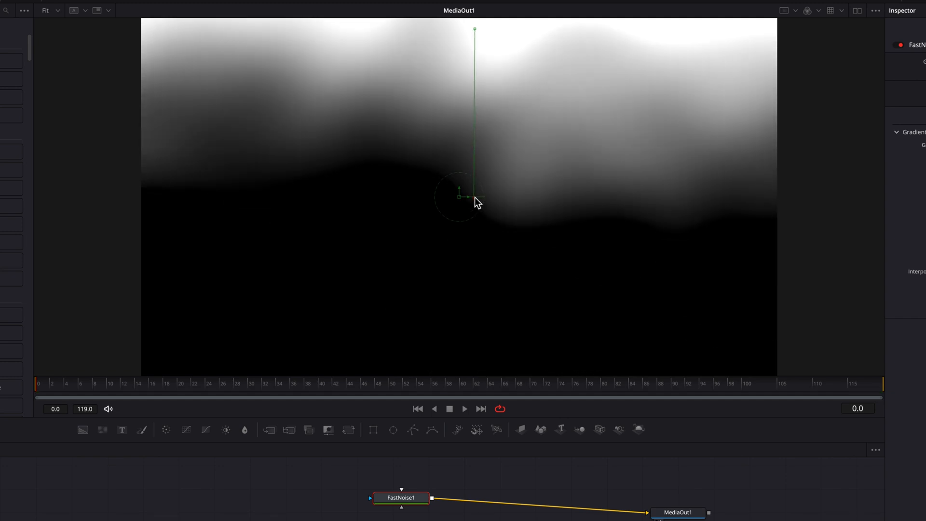
- Set one gradient stop transparent black and recolour the other stop blue for a solid wave
click(401, 498)
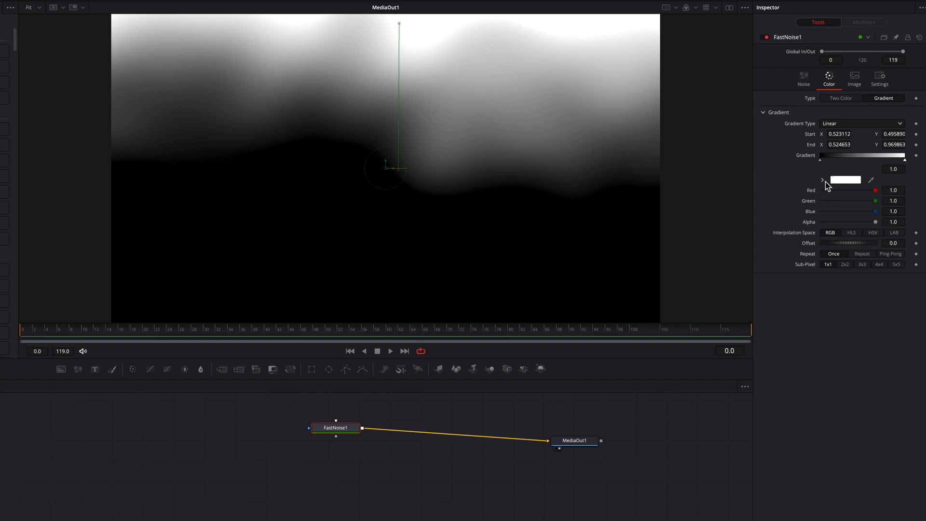
click(822, 179)
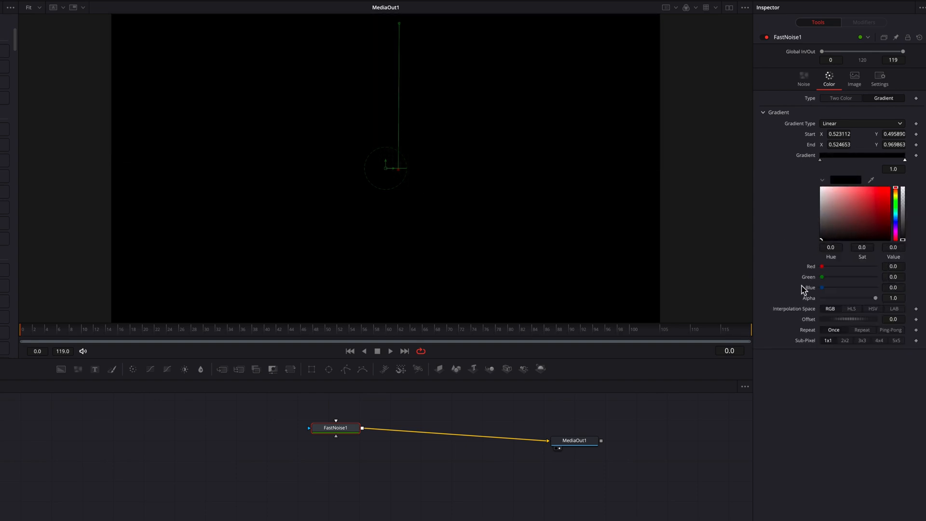
mouse_move(878, 300)
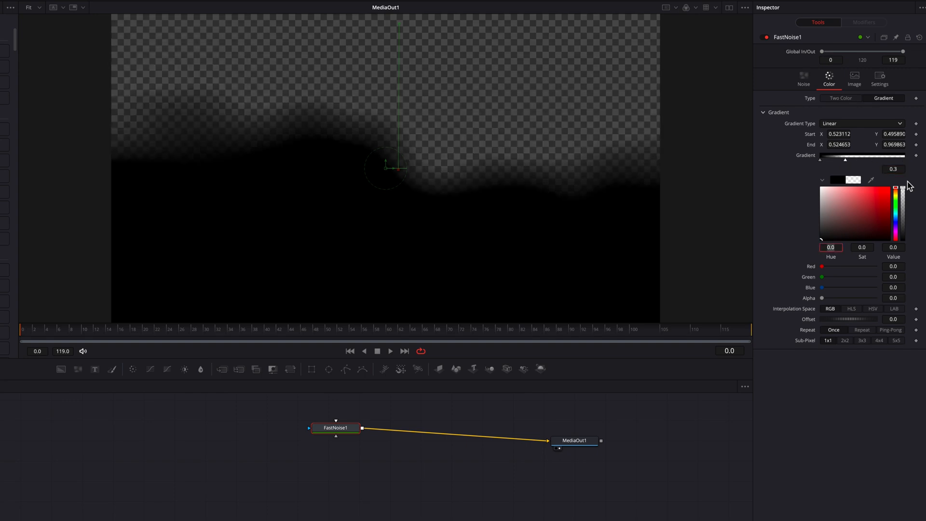
mouse_move(823, 165)
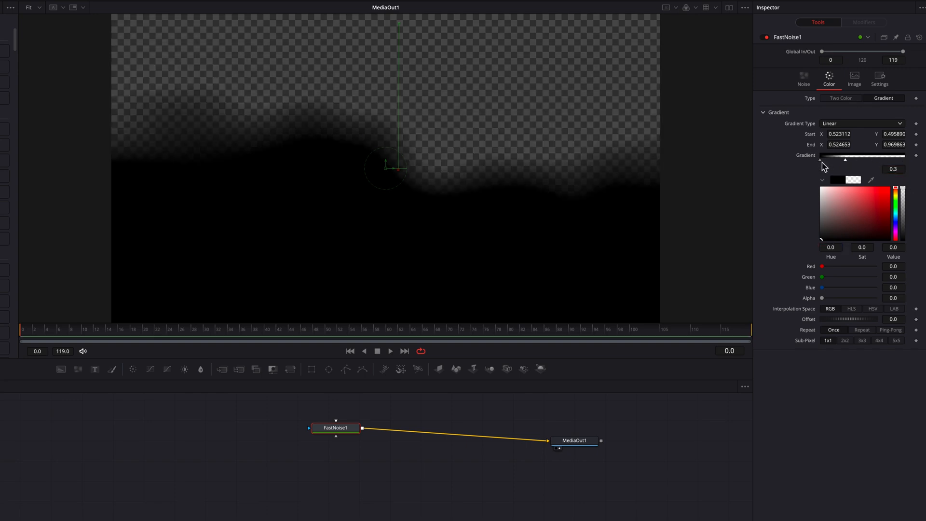
click(895, 220)
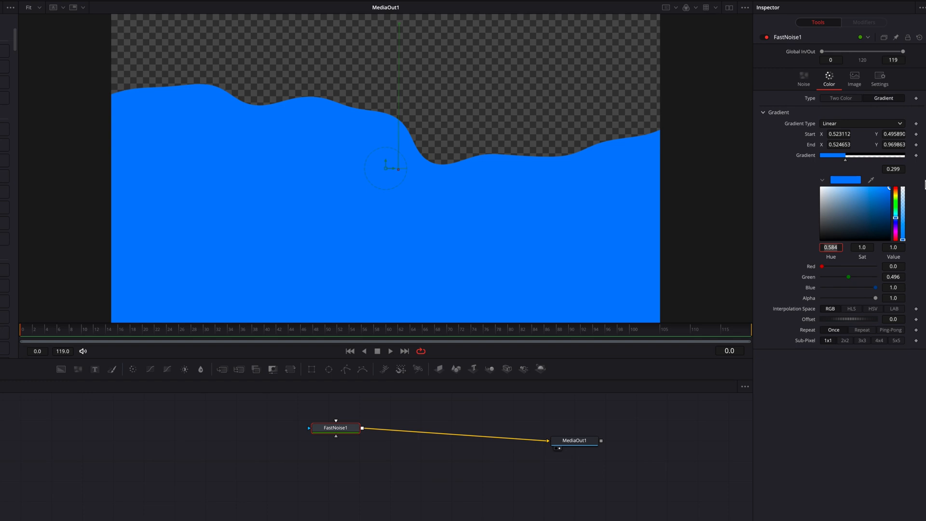
mouse_move(804, 77)
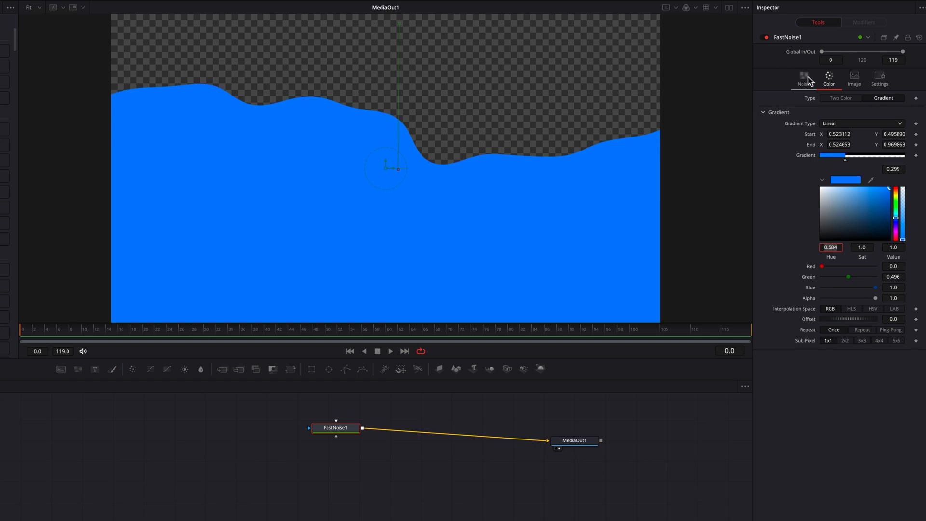
- Adjust the Seethe Rate and duplicate FastNoise1, merging both layers into MediaOut1
click(804, 78)
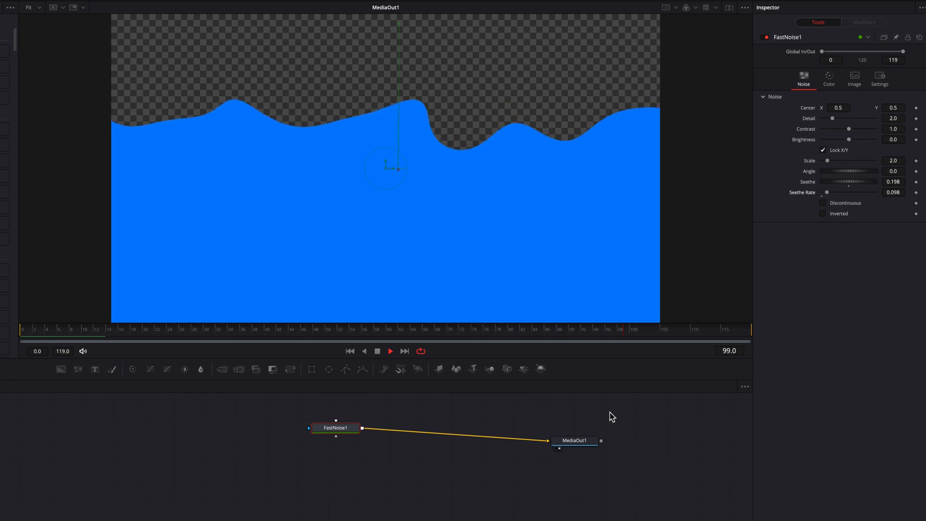
click(184, 329)
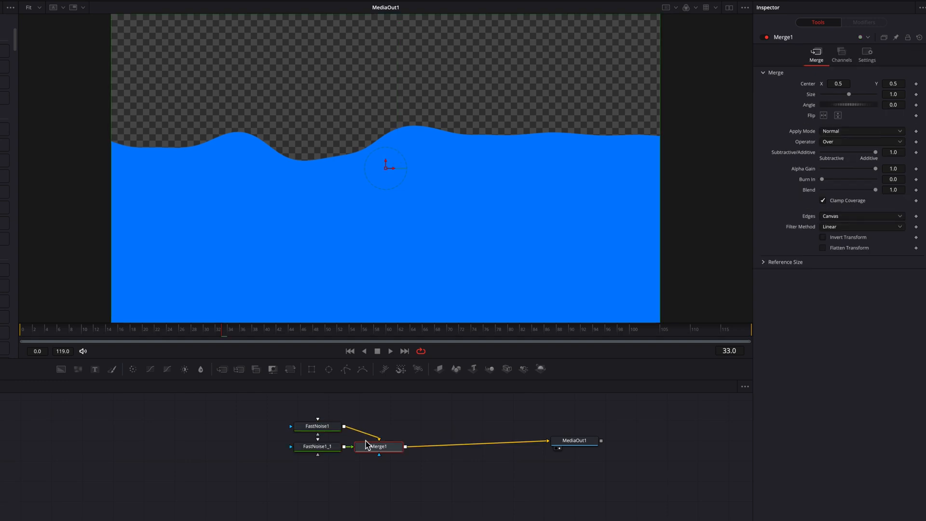
- Recolour the copied FastNoise1_1 layer to a lighter blue
click(318, 446)
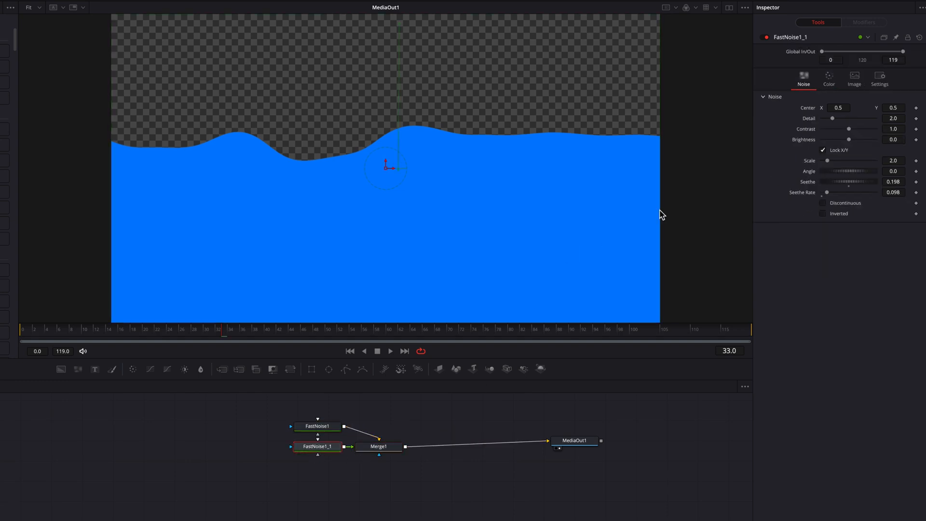
mouse_move(807, 99)
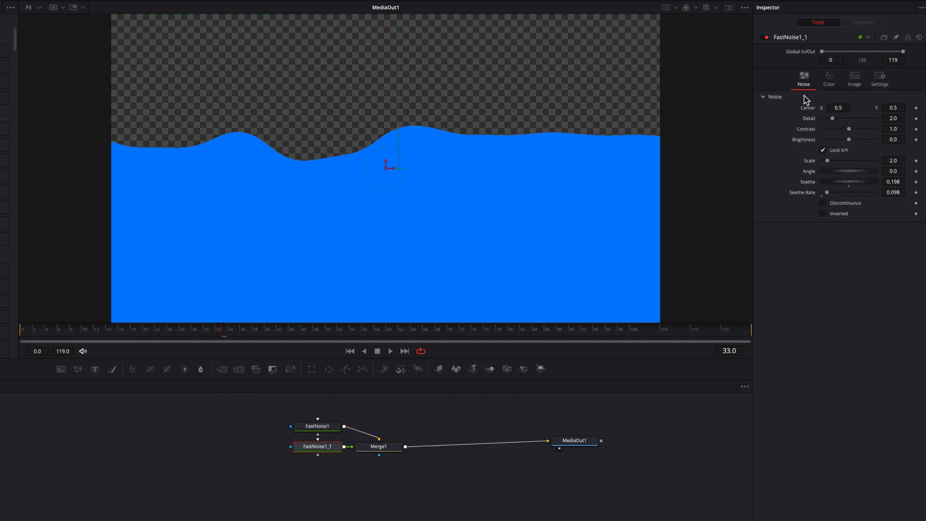
click(828, 78)
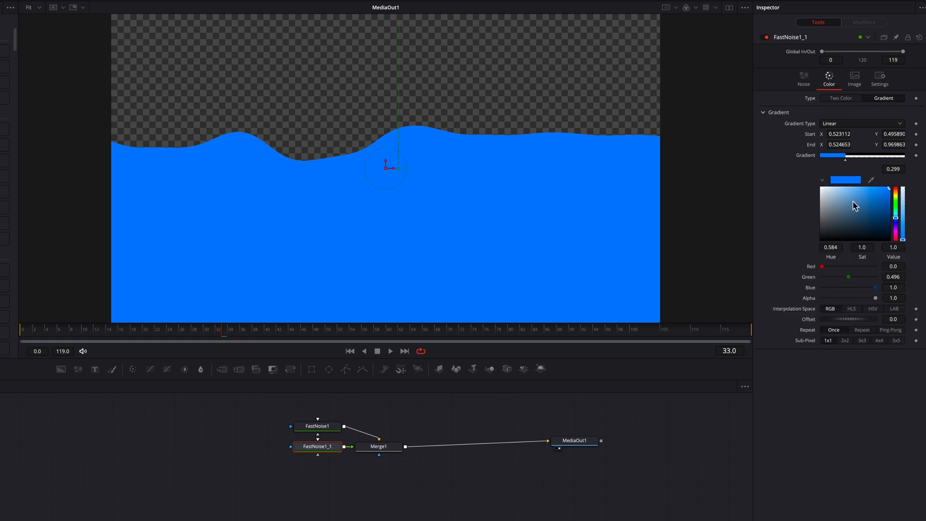
click(876, 199)
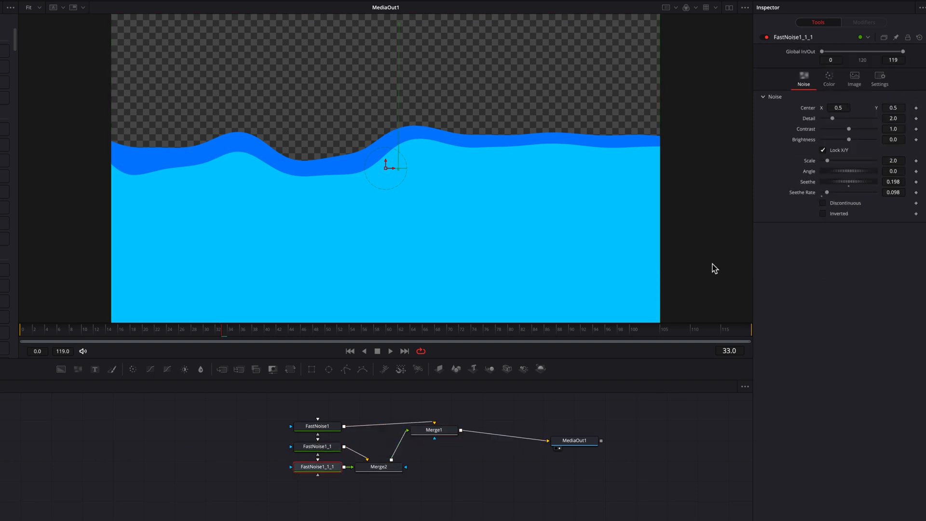
- Add a third white wave layer FastNoise1_1_1 merged through Merge2 into Merge1
click(829, 78)
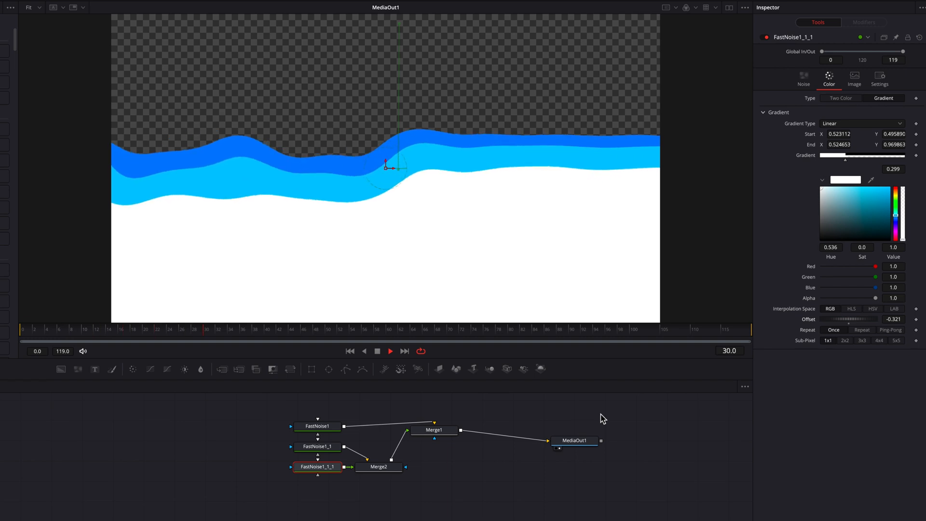
click(598, 434)
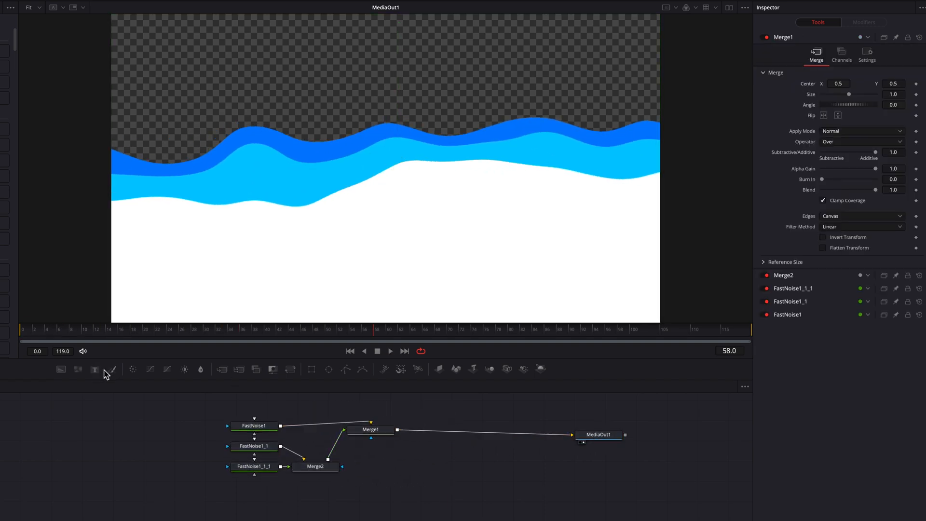
- Add a Text+ node reading LIQUID in large Impact font
click(94, 368)
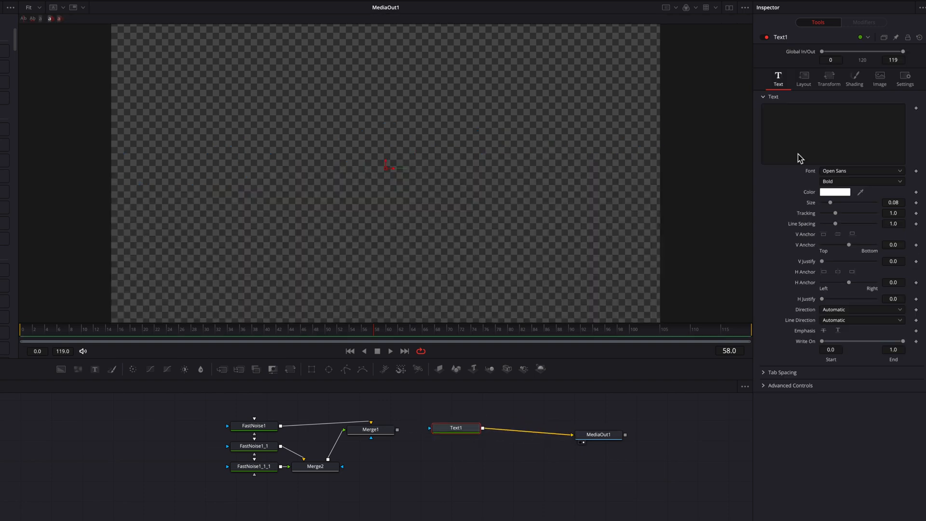
text(LIQUID)
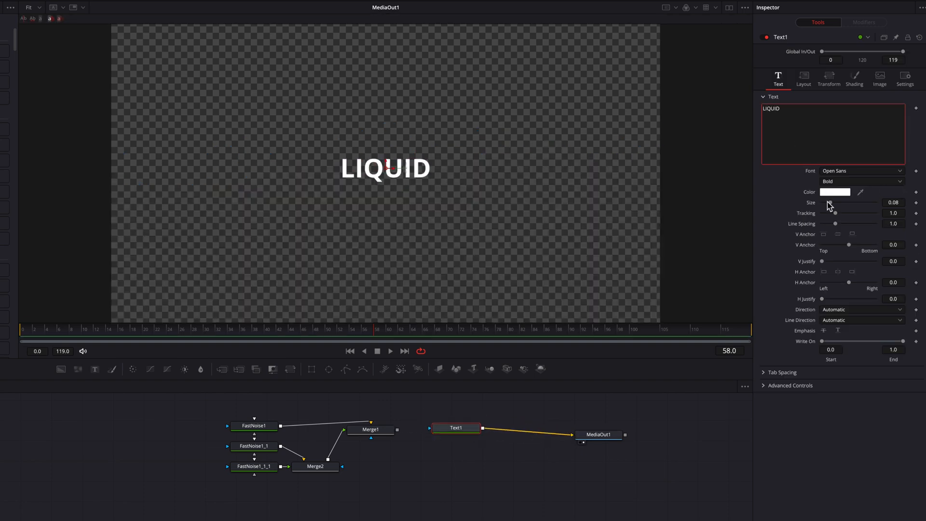
click(861, 171)
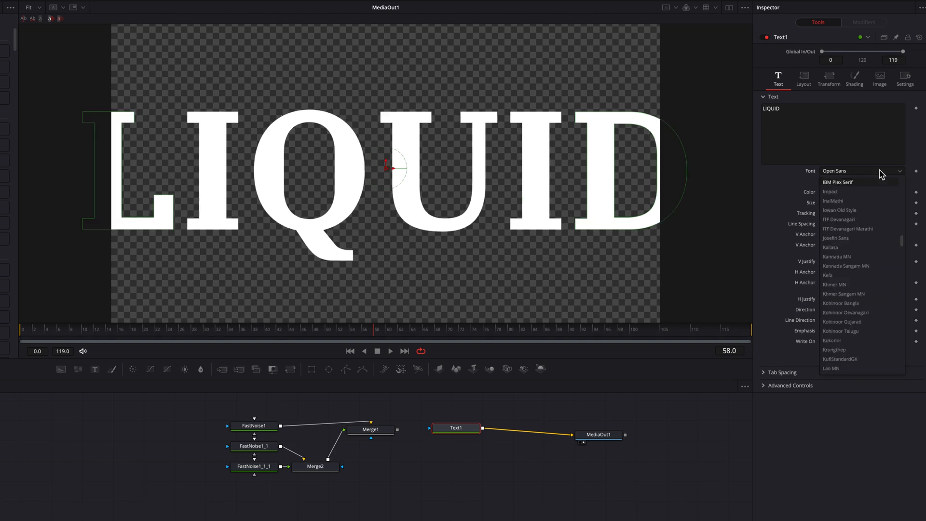
click(829, 183)
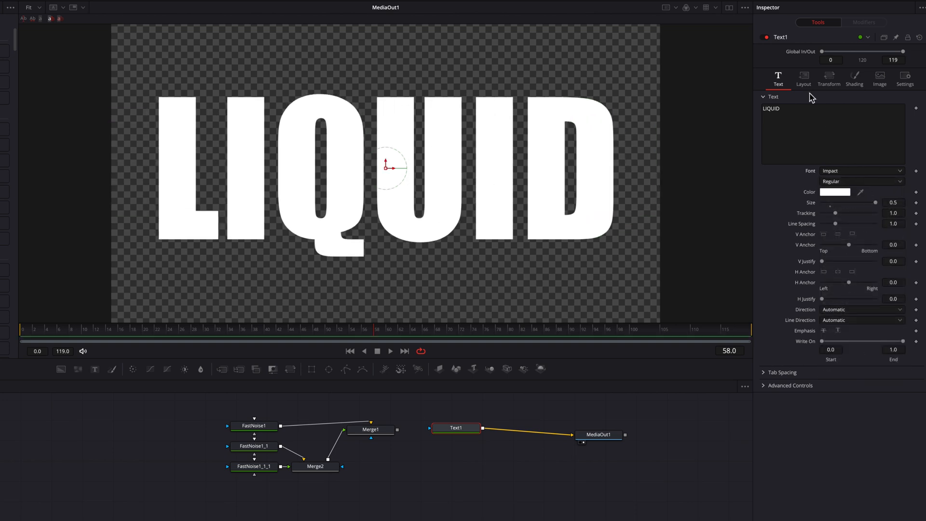
- Stretch the LIQUID letters taller via the character size controls
click(829, 81)
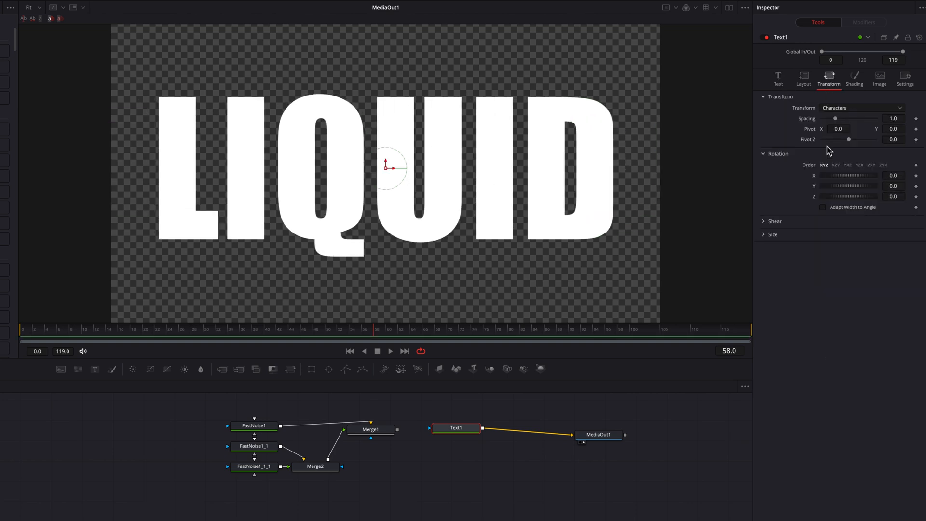
click(771, 233)
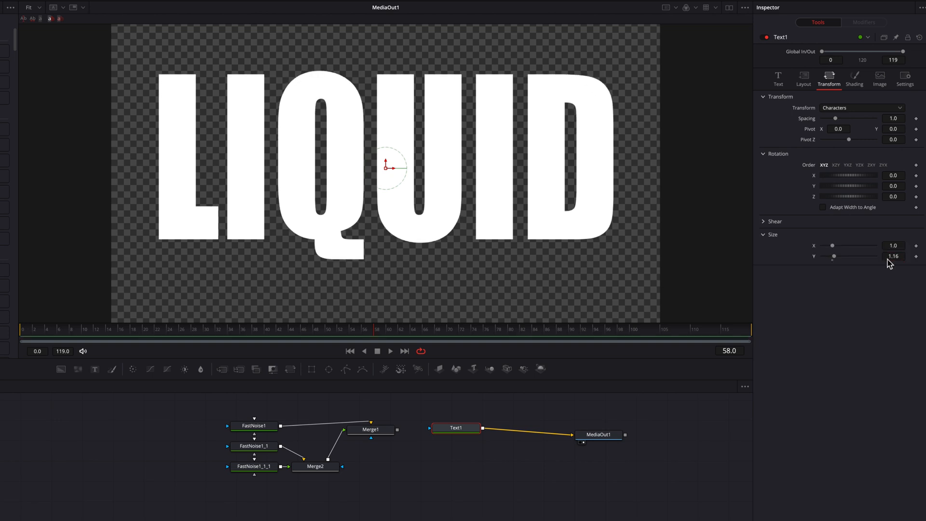
click(777, 78)
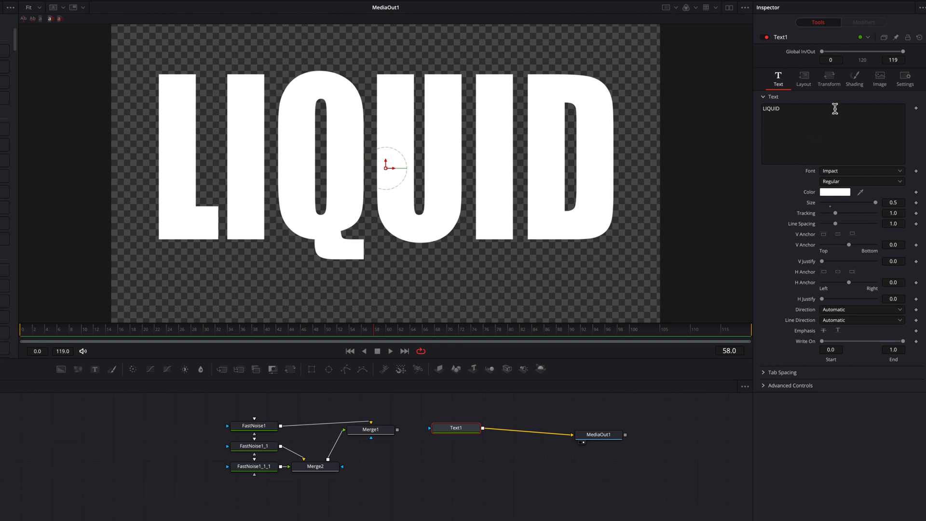
- Fill the LIQUID letters with Merge1's wave layers as an image shading source
click(854, 78)
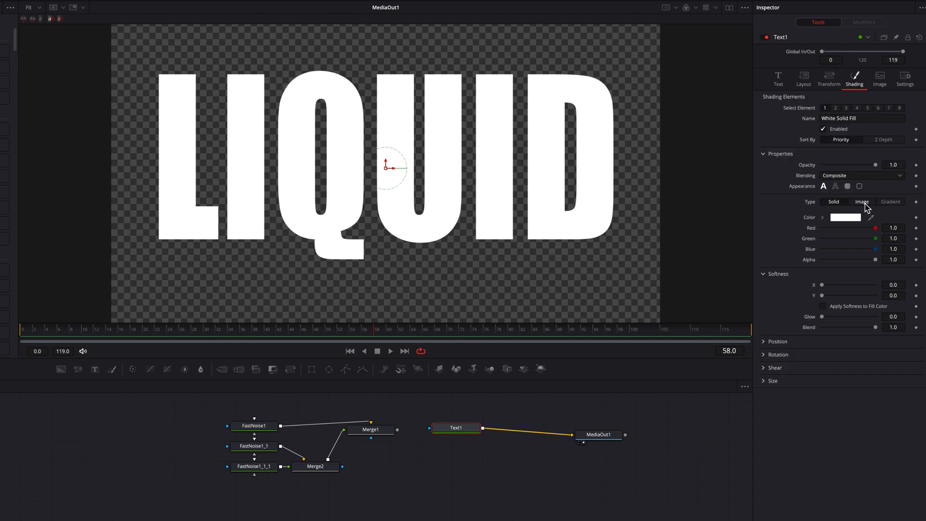
click(861, 202)
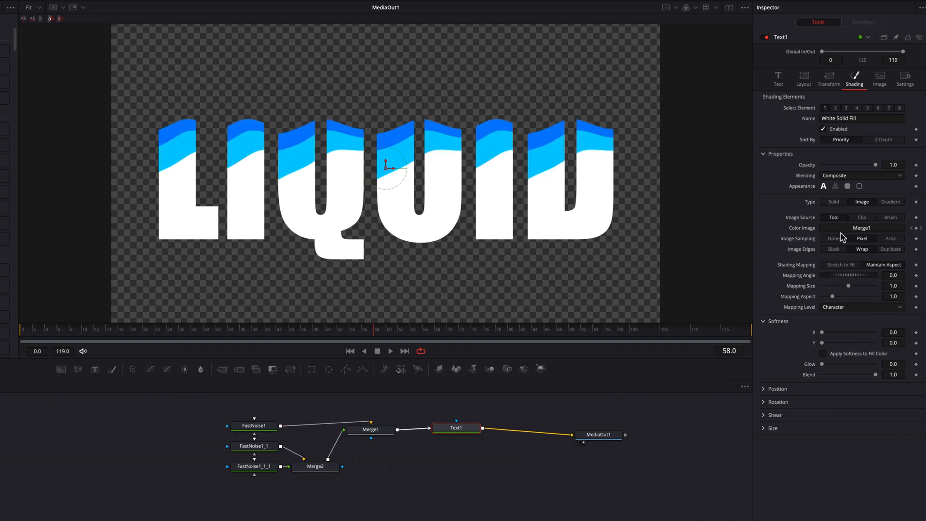
mouse_move(511, 481)
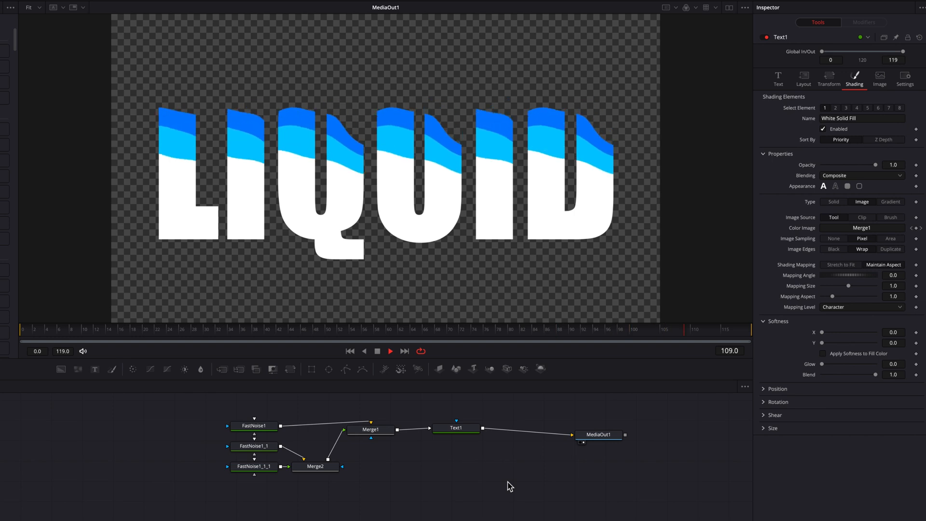
click(231, 329)
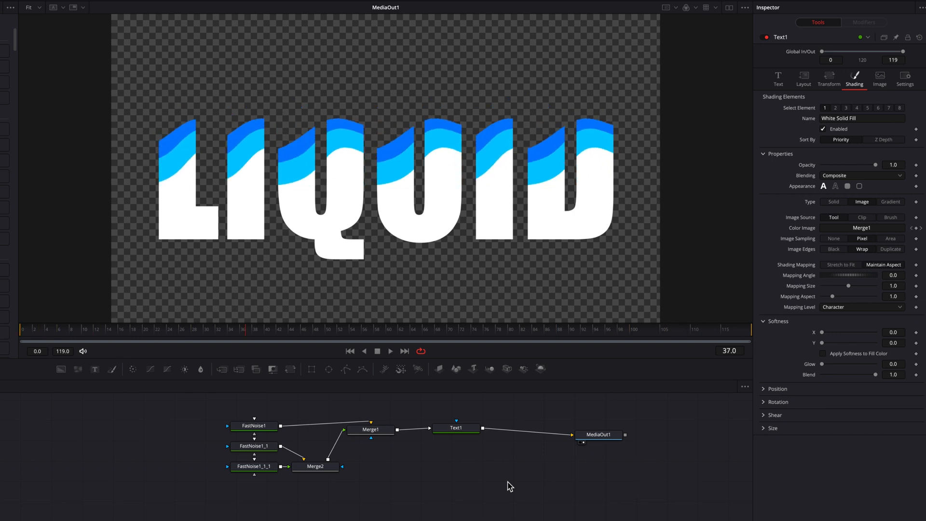
click(371, 428)
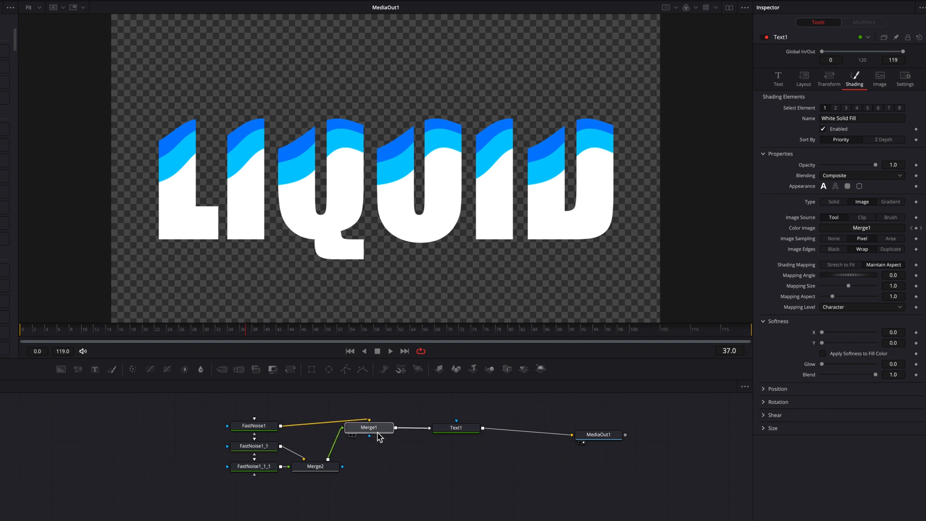
- Set the fill Mapping Level to Full Image so one wave spans the whole word, and preview
click(368, 427)
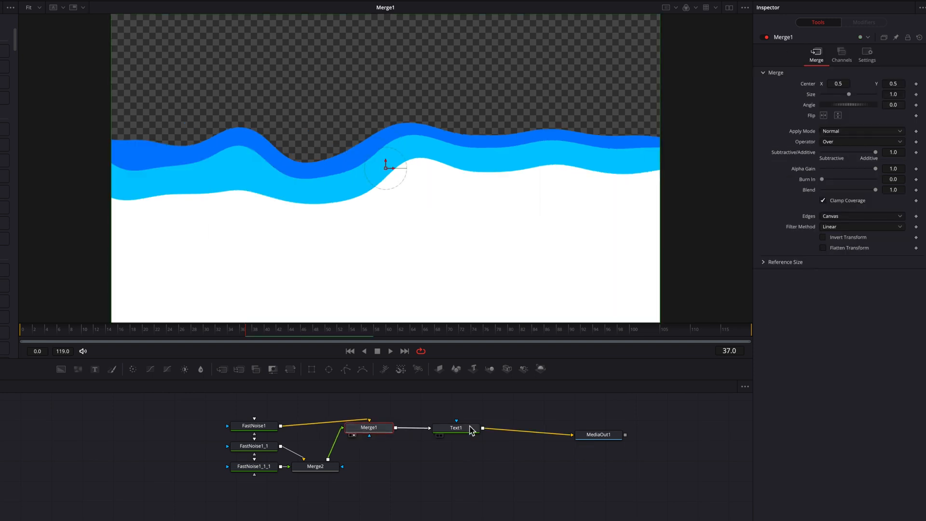
click(455, 428)
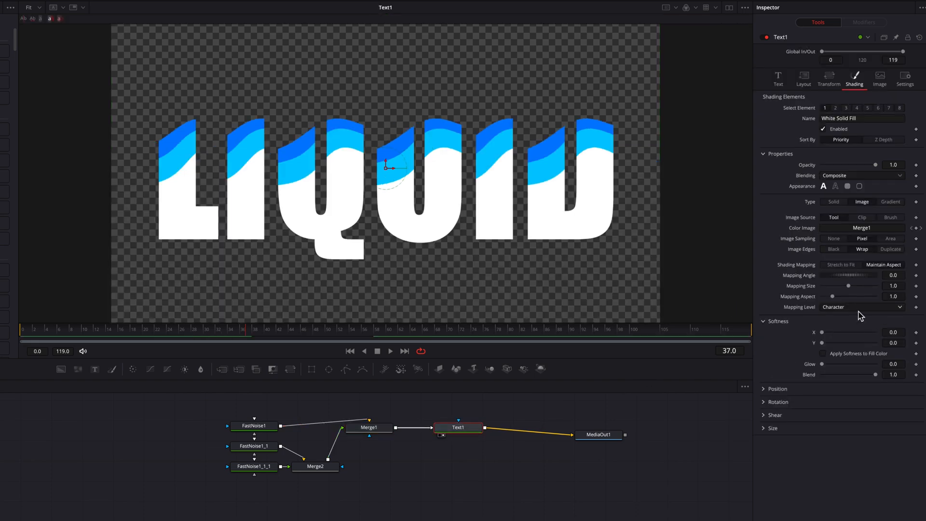
click(862, 307)
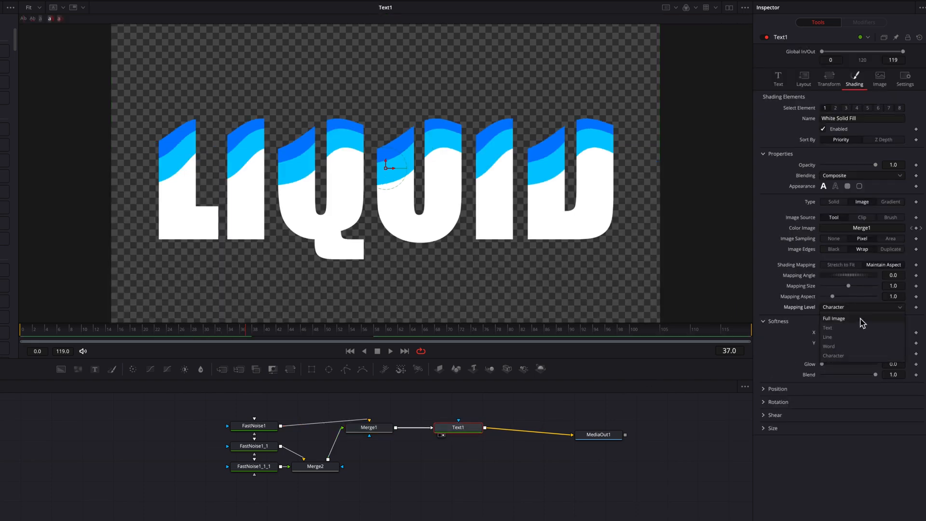
click(834, 319)
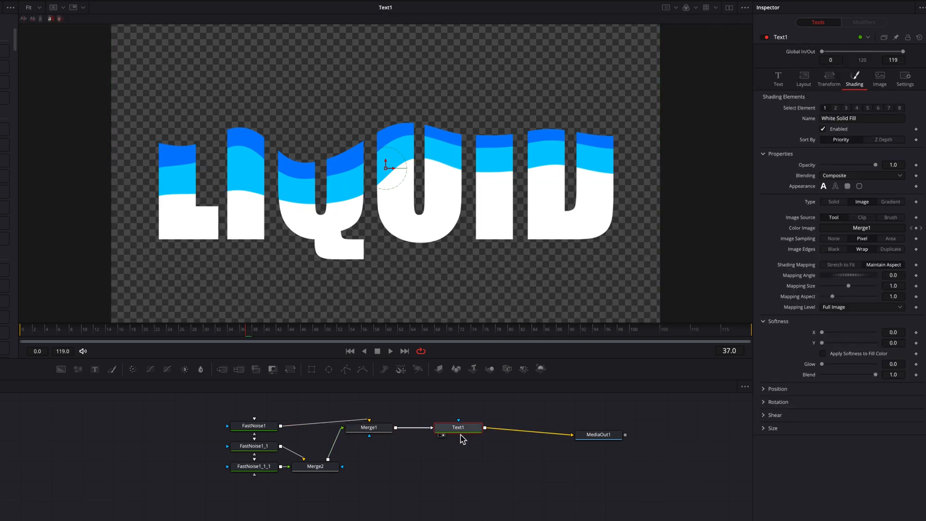
click(390, 352)
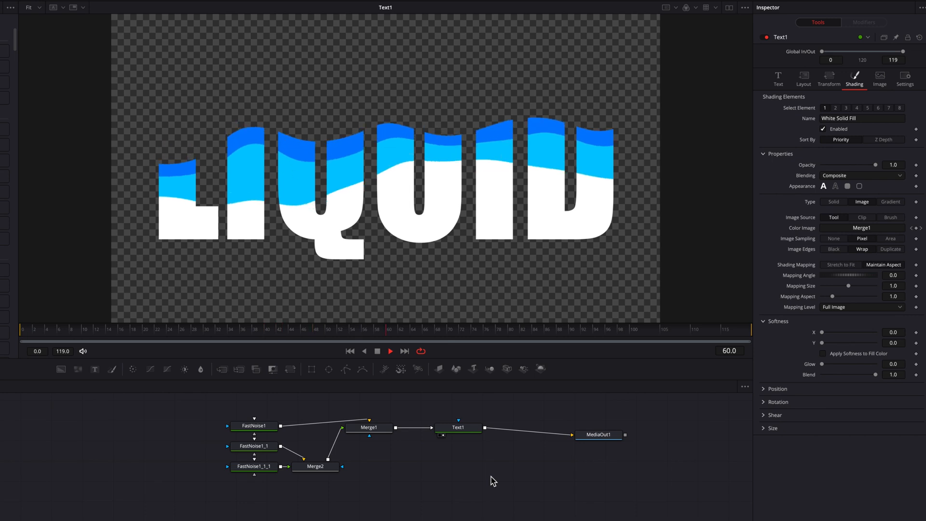
click(617, 430)
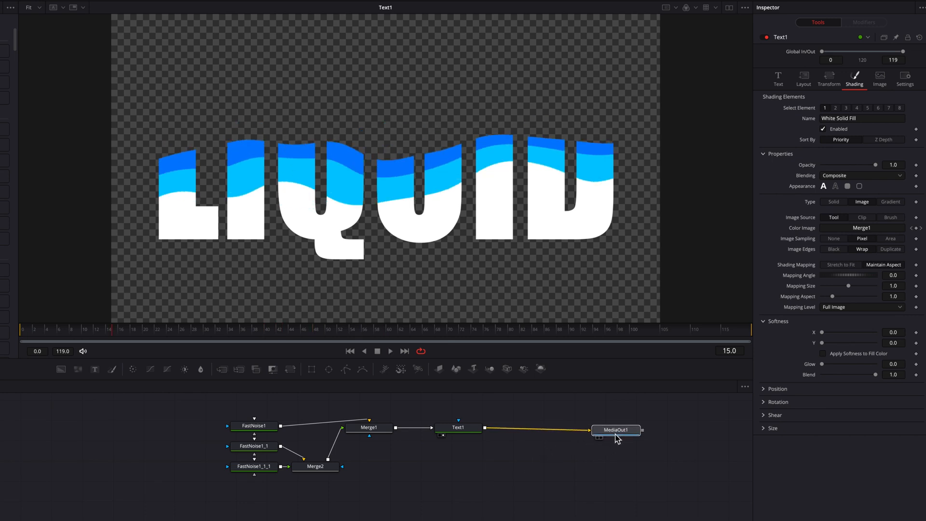
- Duplicate Text1 as an outline copy merged over the filled text via Merge3
click(459, 428)
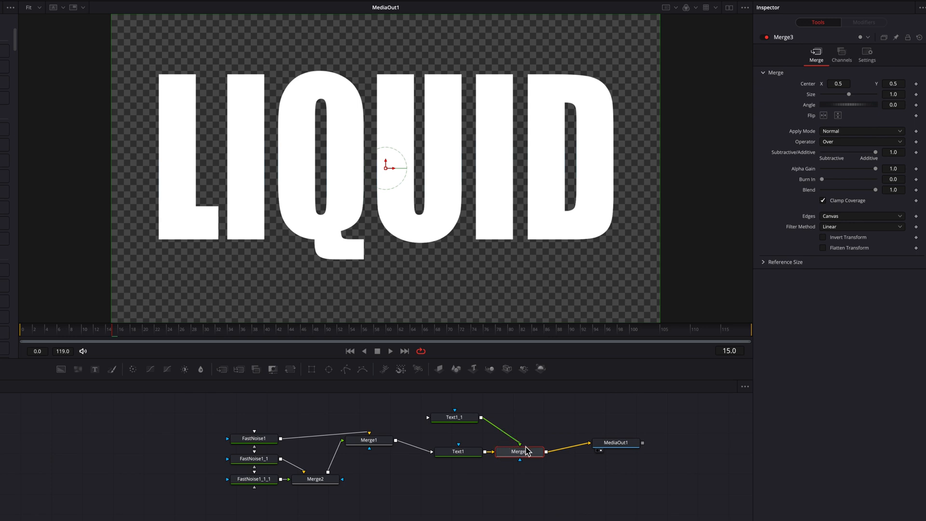
click(455, 417)
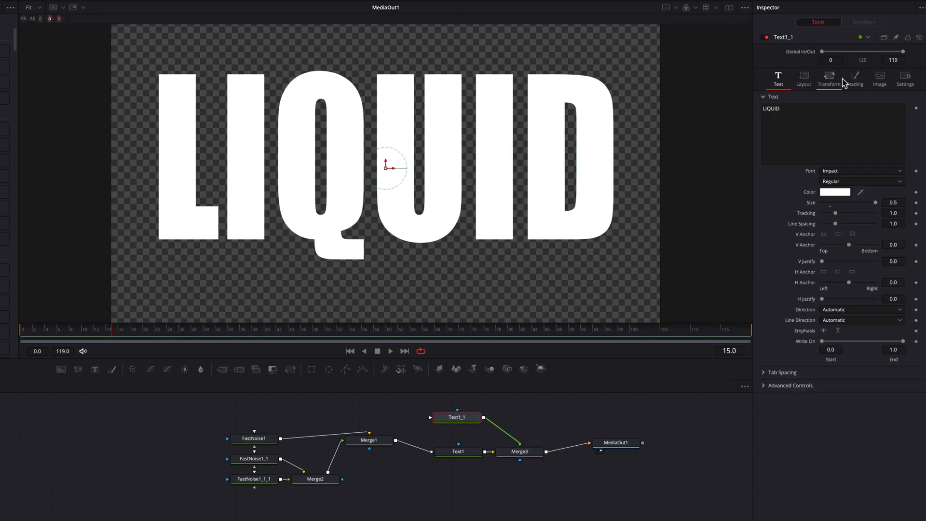
click(853, 78)
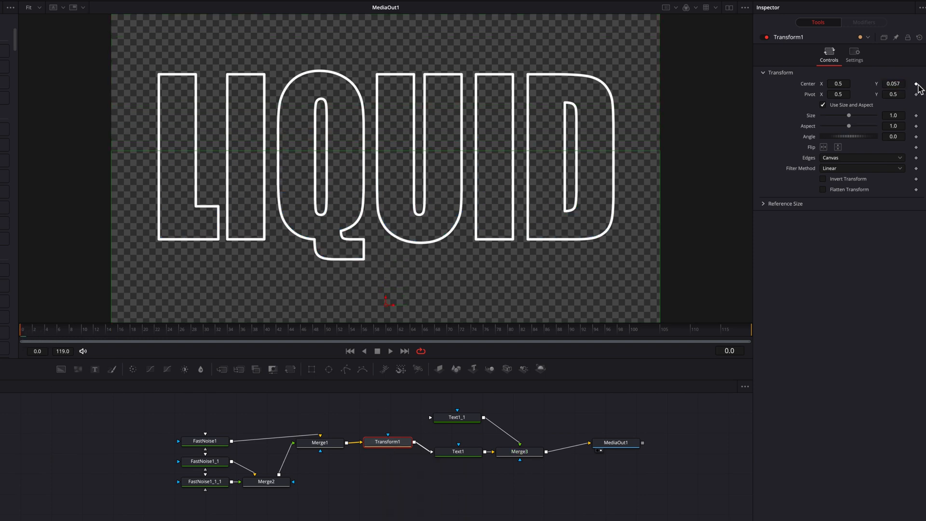
- Keyframe Transform1 Center Y to 0.603 at the end and ease the rise curve in the Spline editor
click(919, 83)
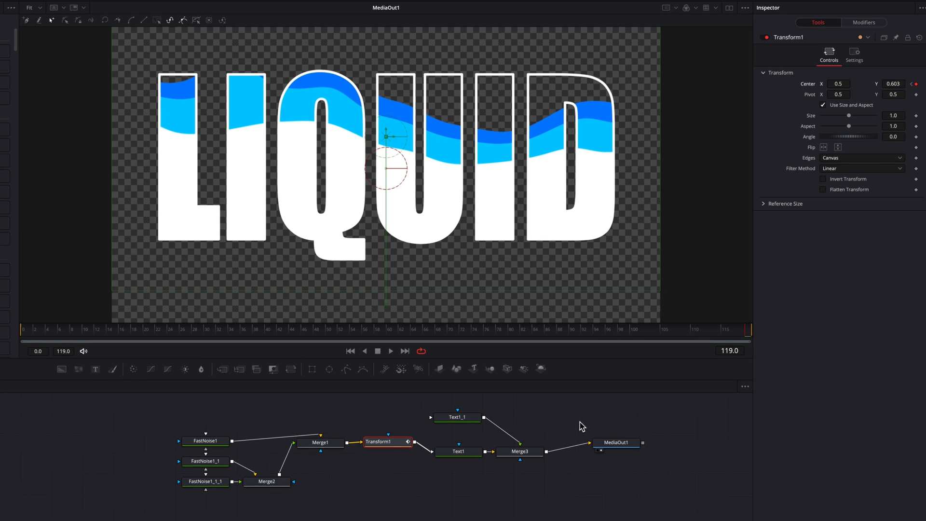
click(758, 5)
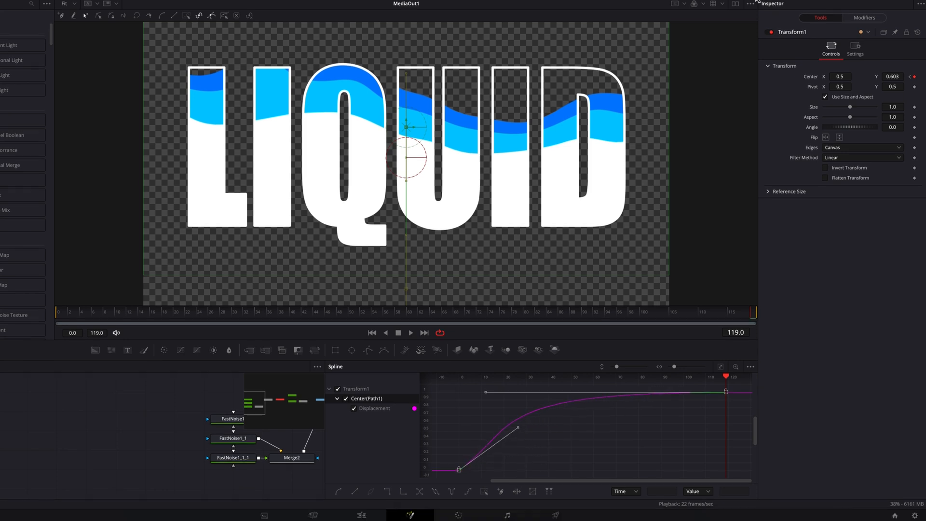
- Return to the Edit page and preview the composition on the timeline
click(361, 514)
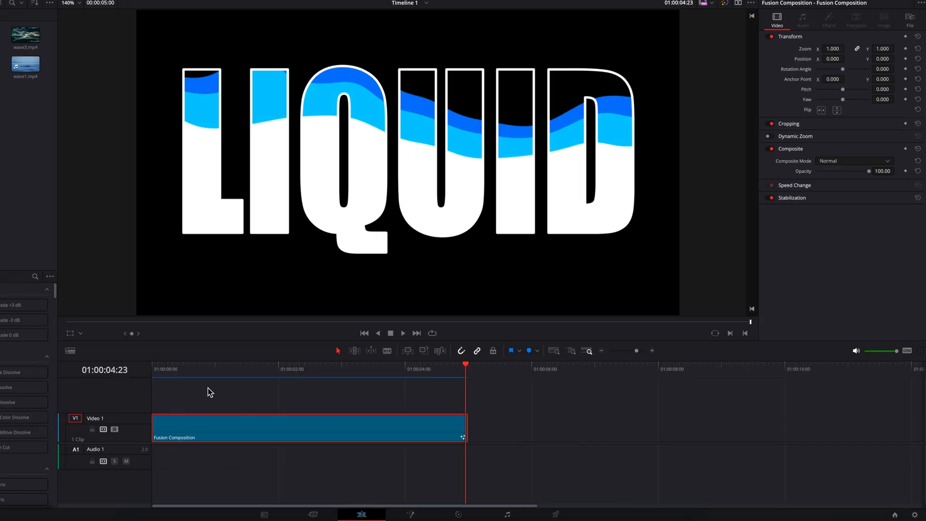
click(364, 332)
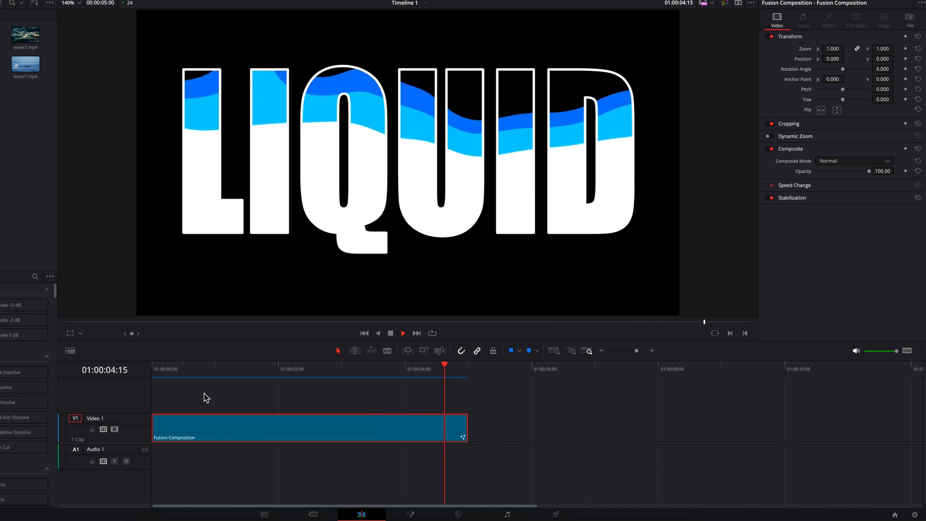
click(365, 333)
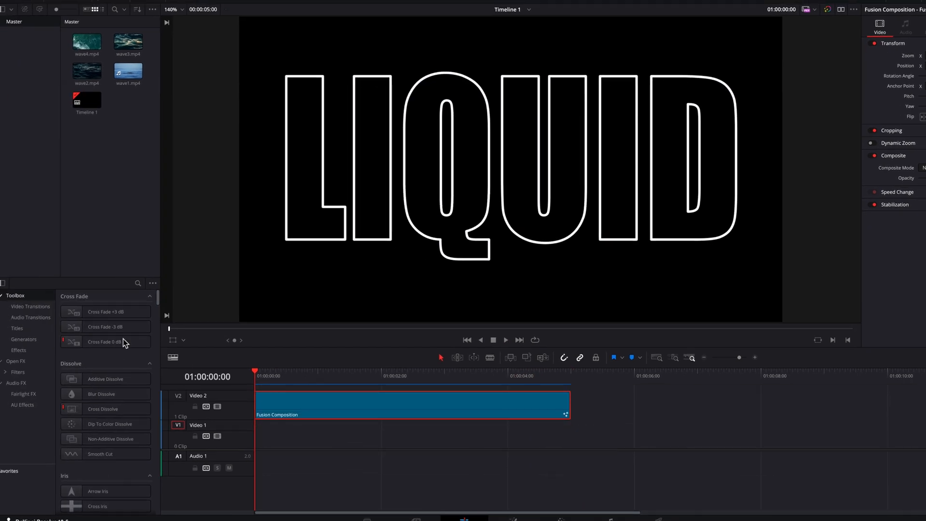
- Place wave4.mp4 ocean footage on V1 under the composition on V2 and play it
click(23, 339)
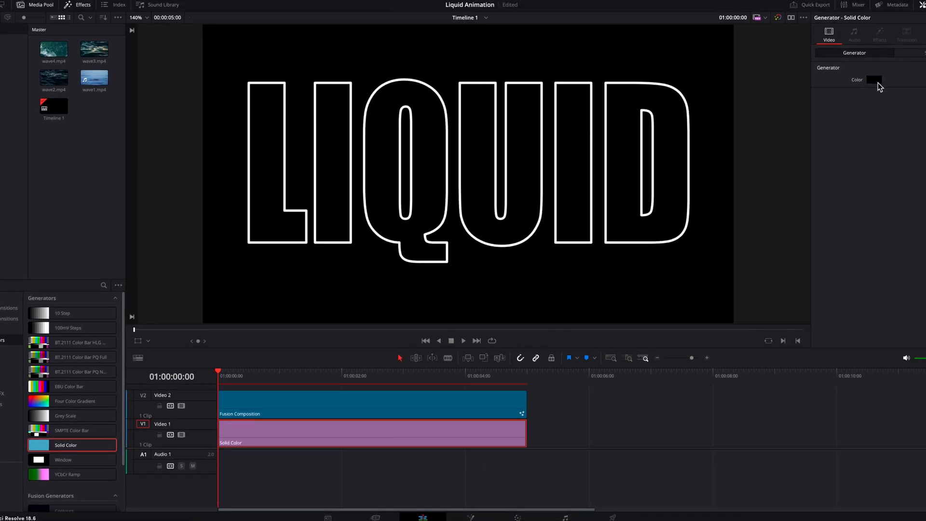
click(874, 80)
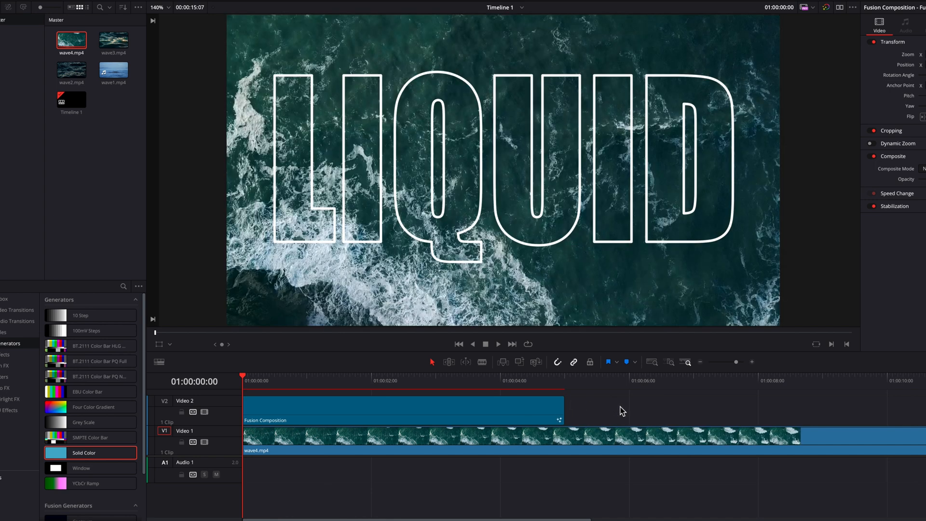
click(497, 343)
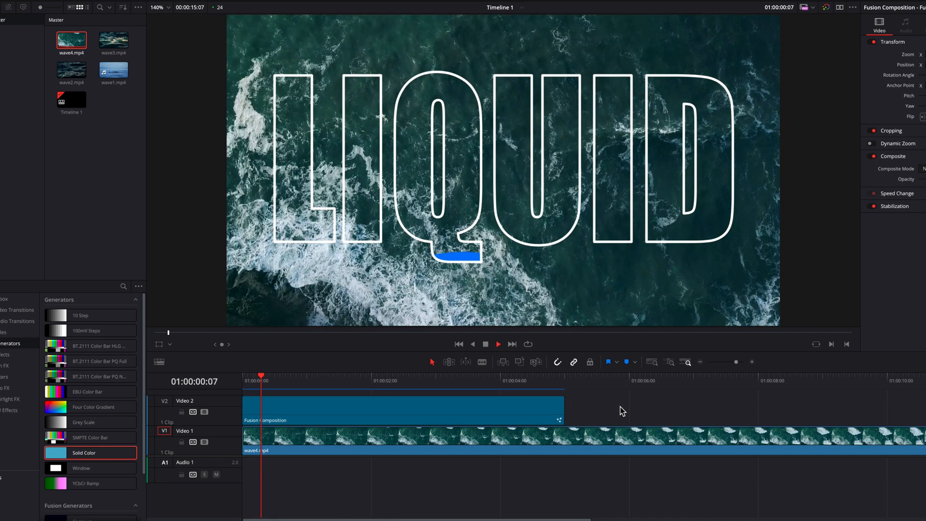